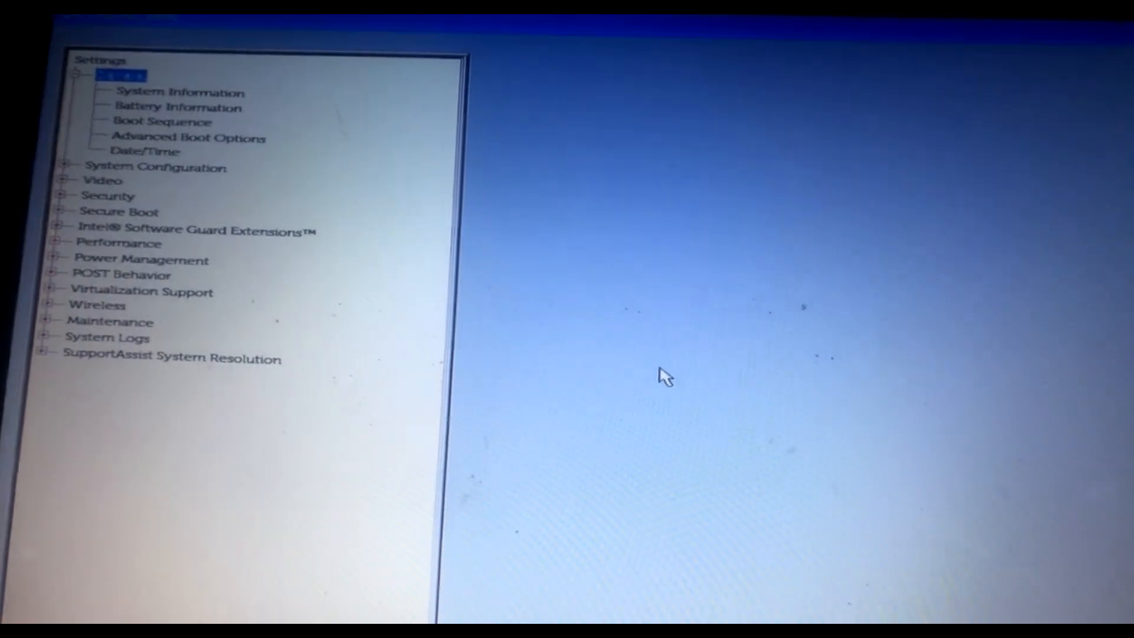
Finish the Media Creation Tool now that the USB flash drive is ready
left_click(177, 106)
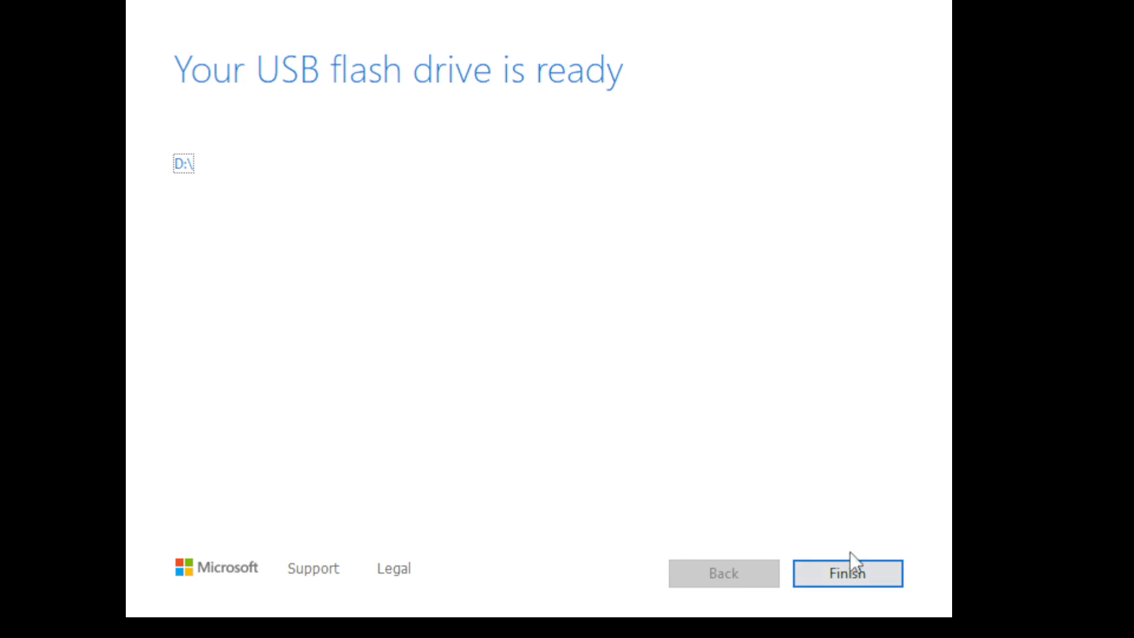
left_click(847, 573)
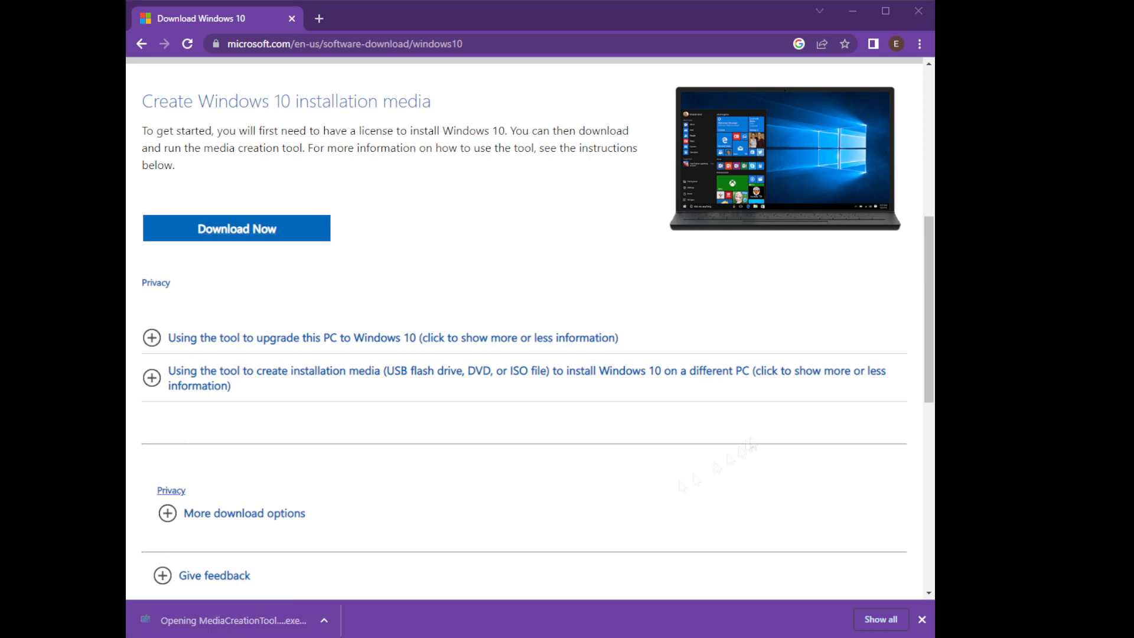
Dismiss the Chrome download bar and launch MediaCreationTool.exe to its license terms
left_click(921, 619)
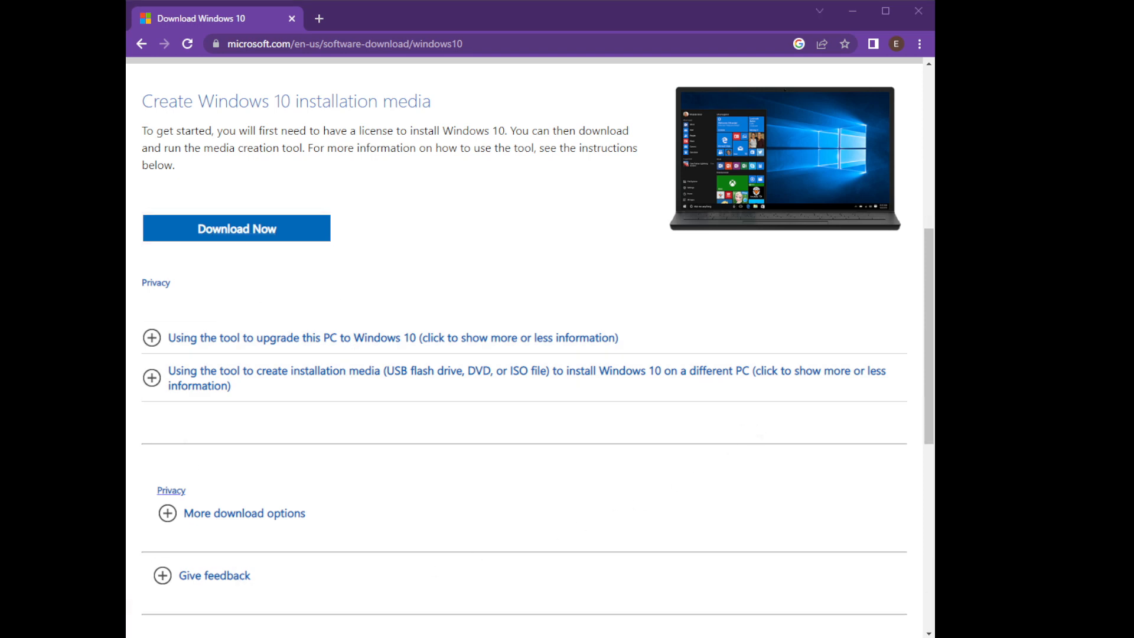
left_click(235, 228)
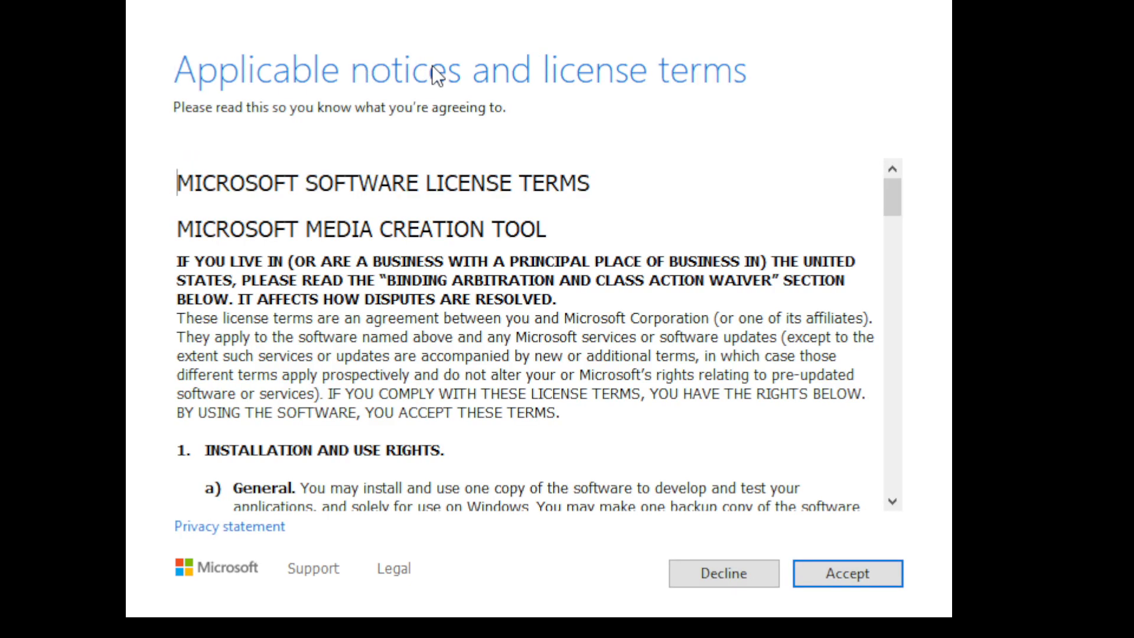
Accept the license, keep recommended language, edition and architecture, and choose USB flash drive
left_click(847, 573)
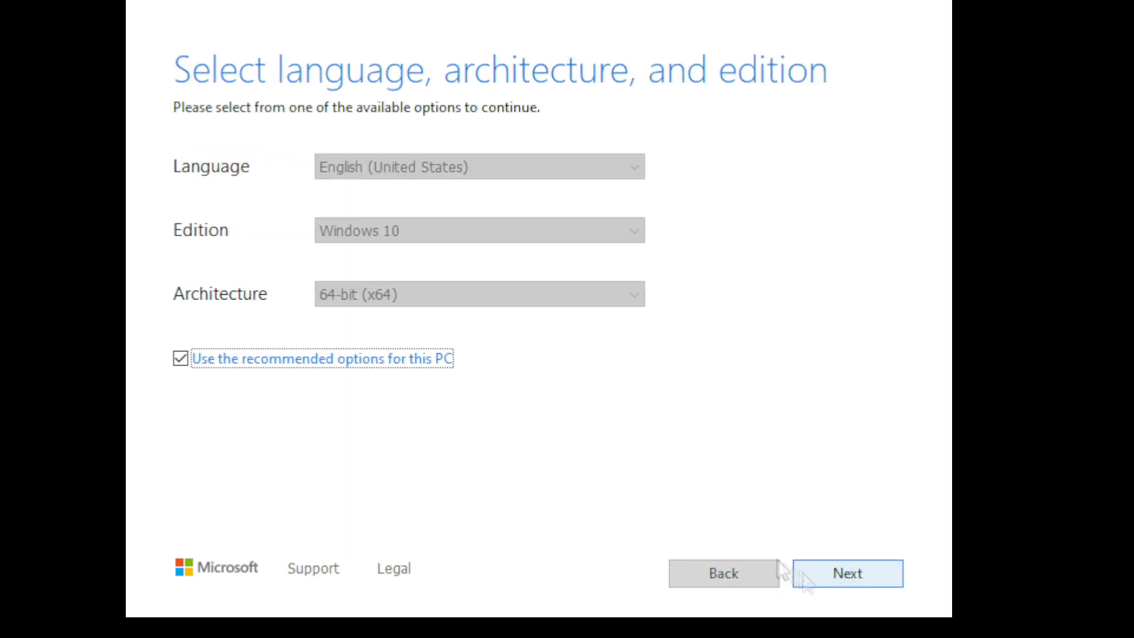
left_click(847, 573)
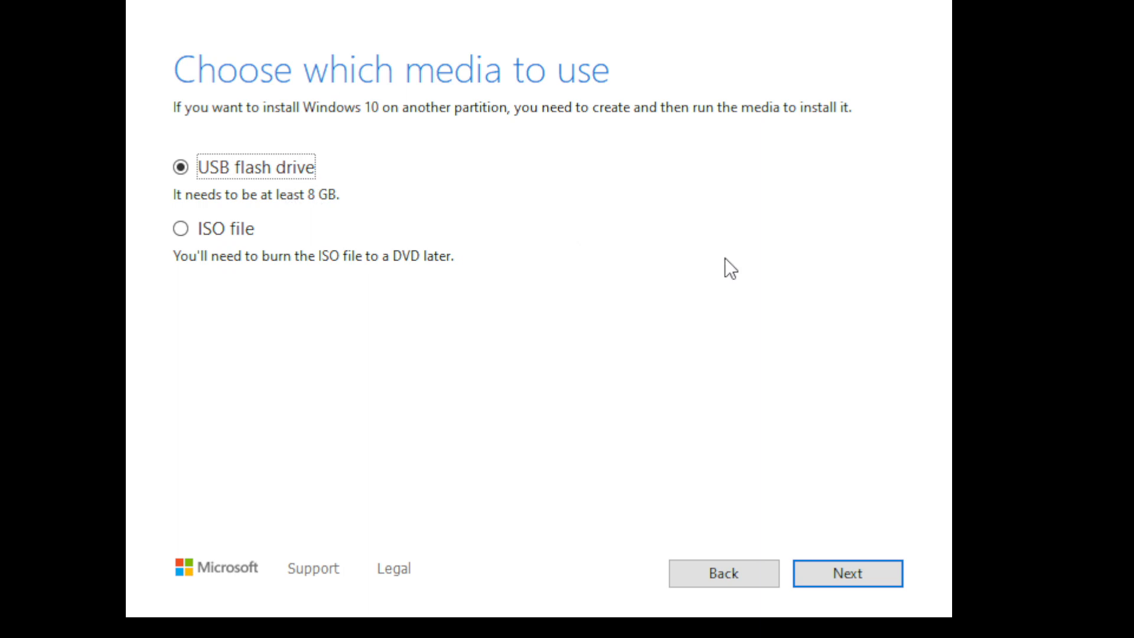
left_click(847, 572)
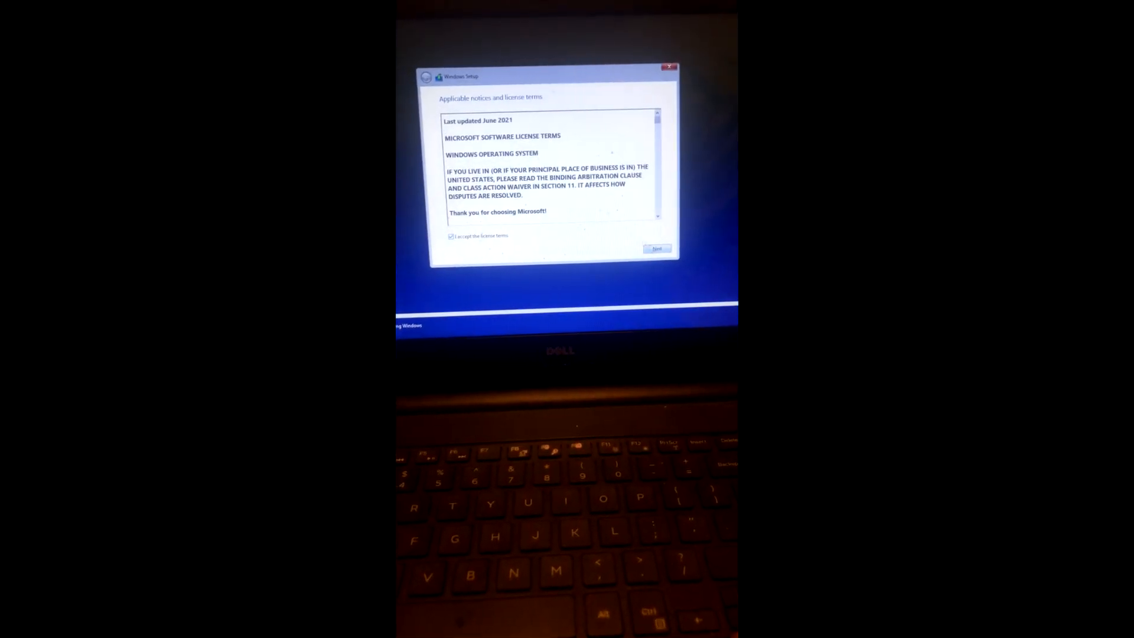
Tick 'I accept the license terms' in Windows Setup
left_click(655, 248)
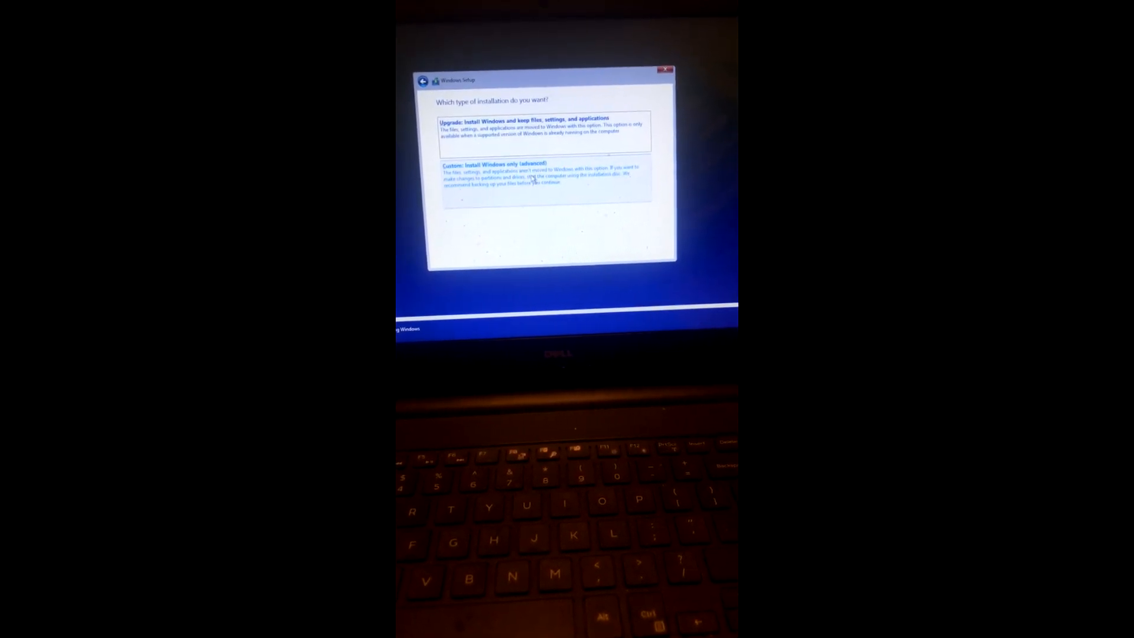